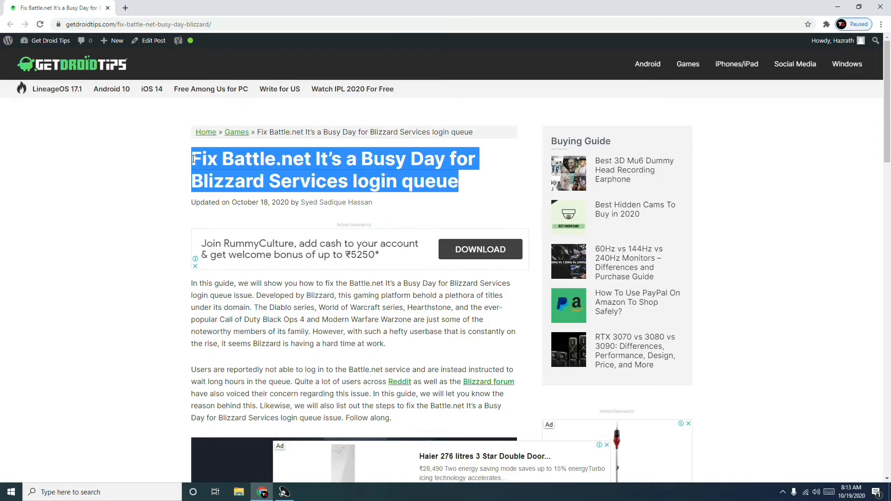
pyautogui.moveTo(141, 190)
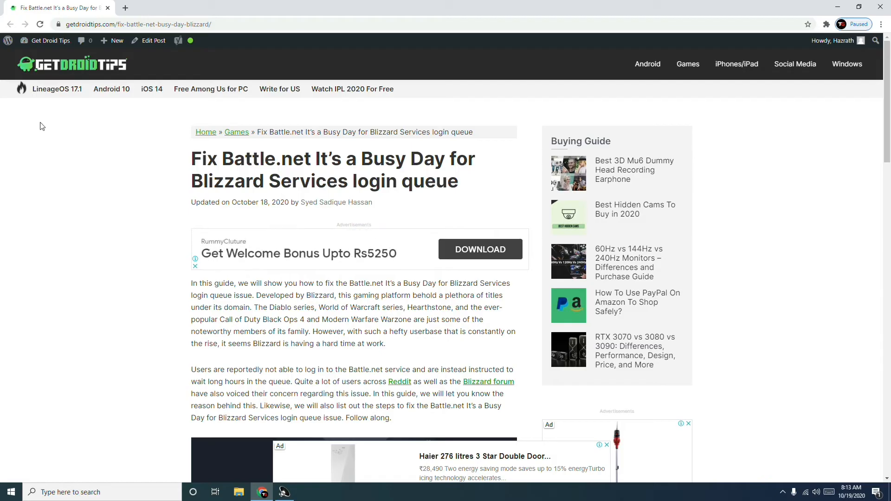
pyautogui.moveTo(121, 81)
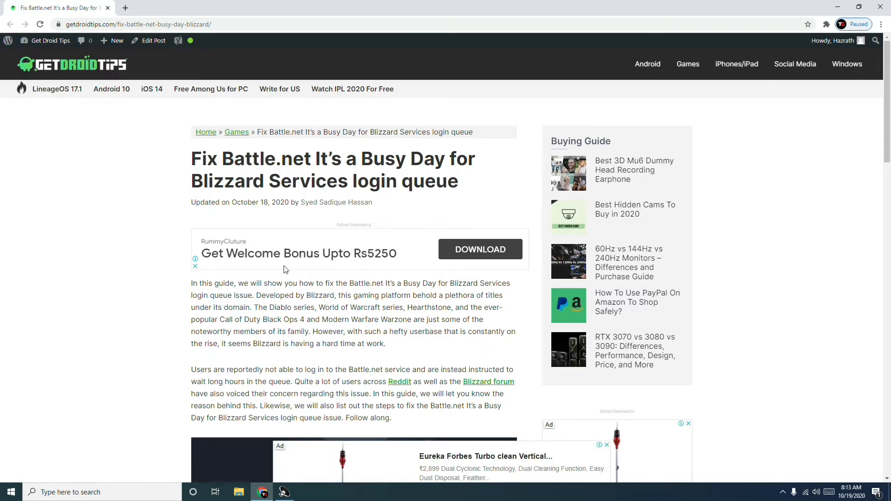
# Step: Select the 'It is recommended that you stay in the queue' paragraph in the article
pyautogui.scroll(-3)
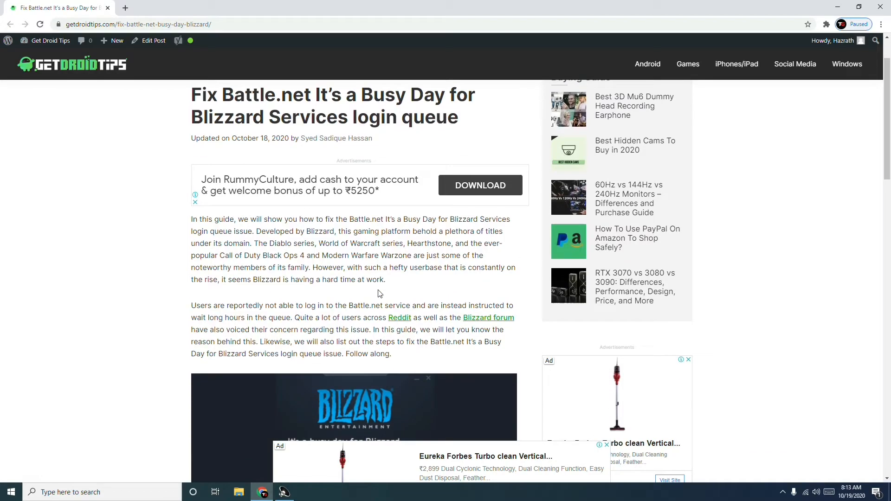
pyautogui.scroll(-3)
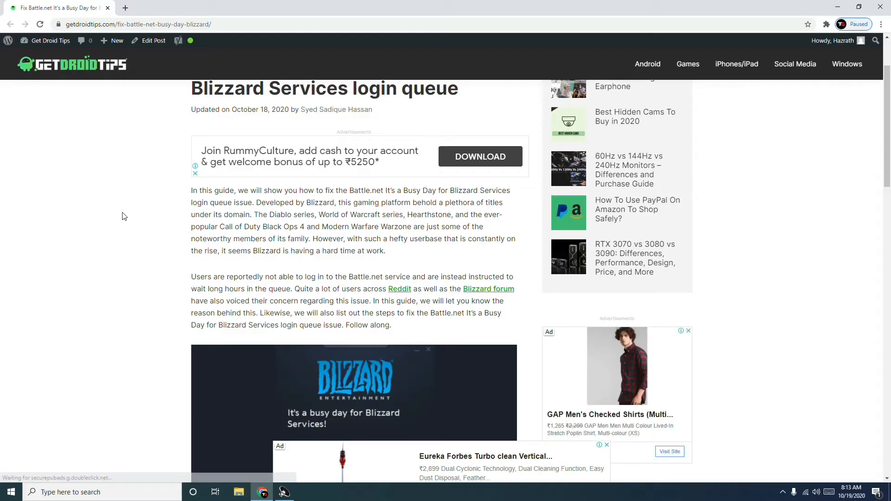
pyautogui.scroll(-3)
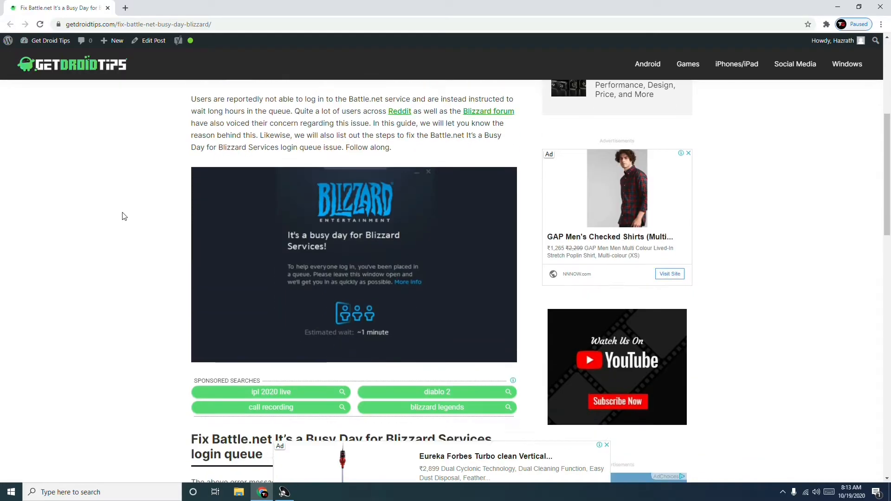
pyautogui.scroll(-3)
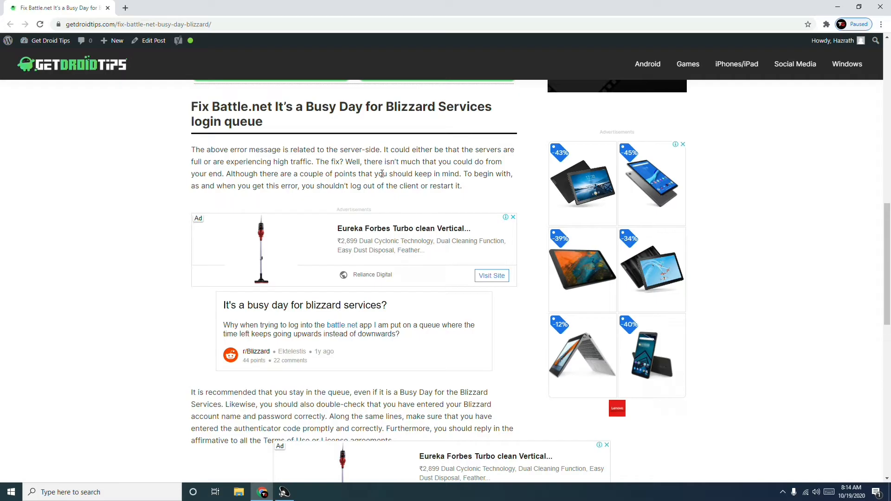
pyautogui.moveTo(131, 222)
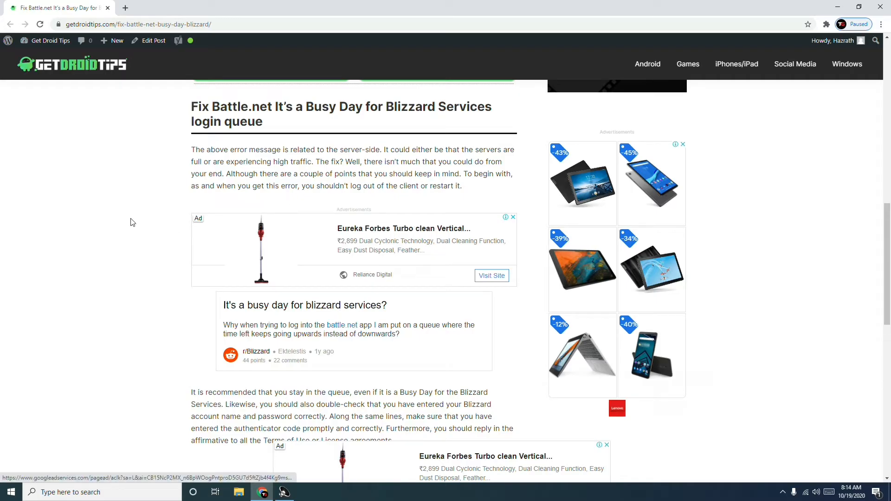
pyautogui.scroll(-3)
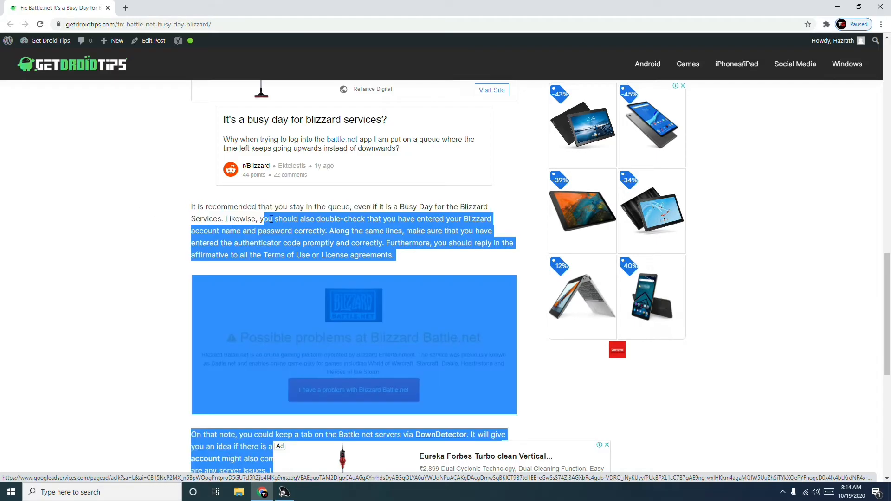
pyautogui.click(392, 256)
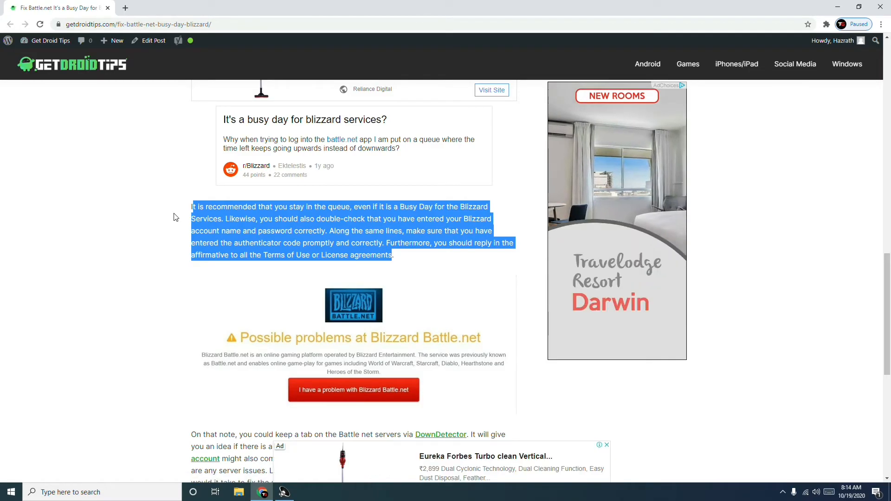
# Step: Open the article's DownDetector link from the server-monitoring paragraph in a new tab
pyautogui.scroll(-3)
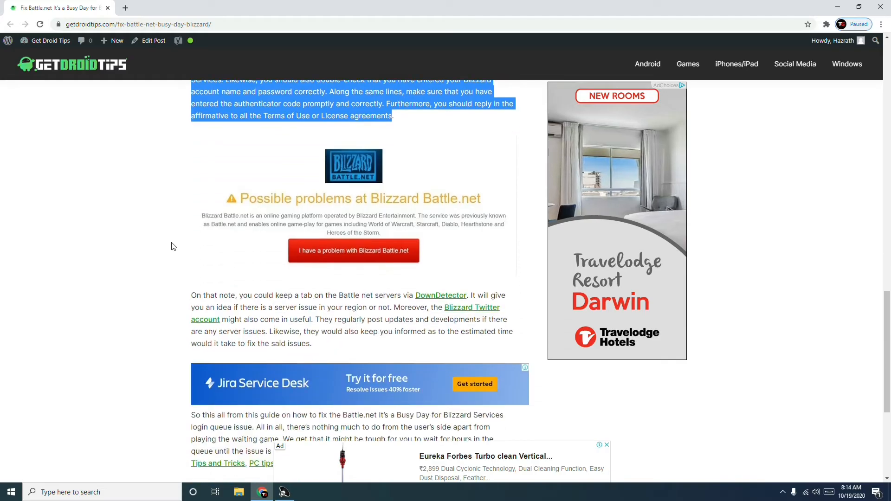
pyautogui.scroll(-3)
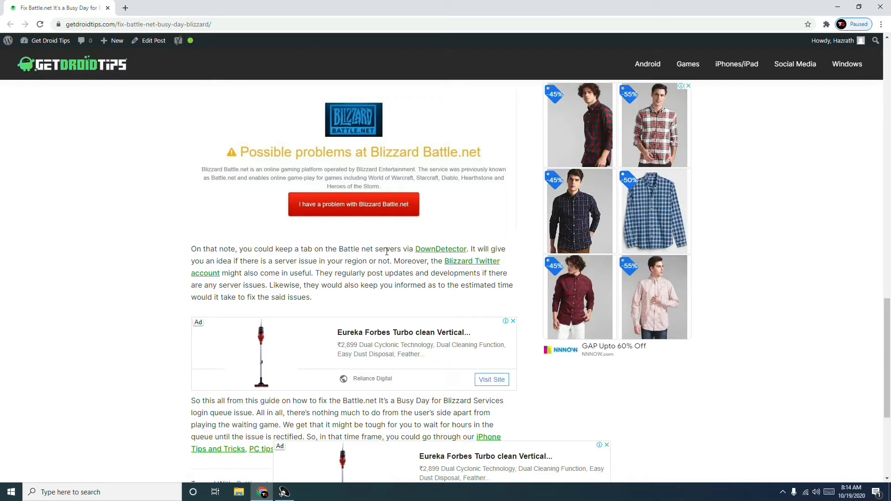
pyautogui.moveTo(440, 249)
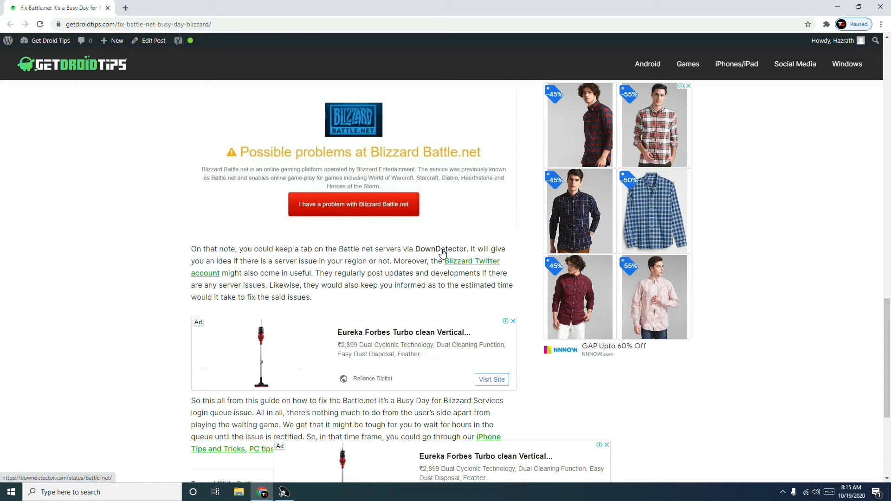
pyautogui.moveTo(440, 249)
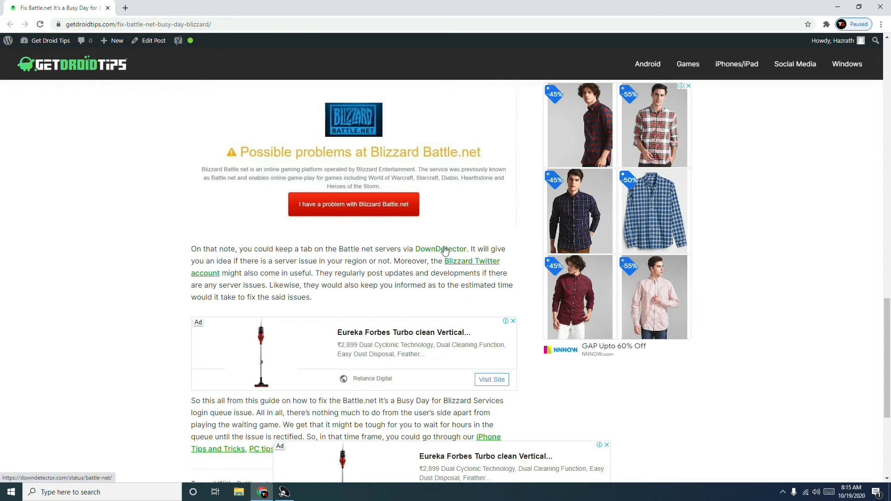
pyautogui.click(440, 248)
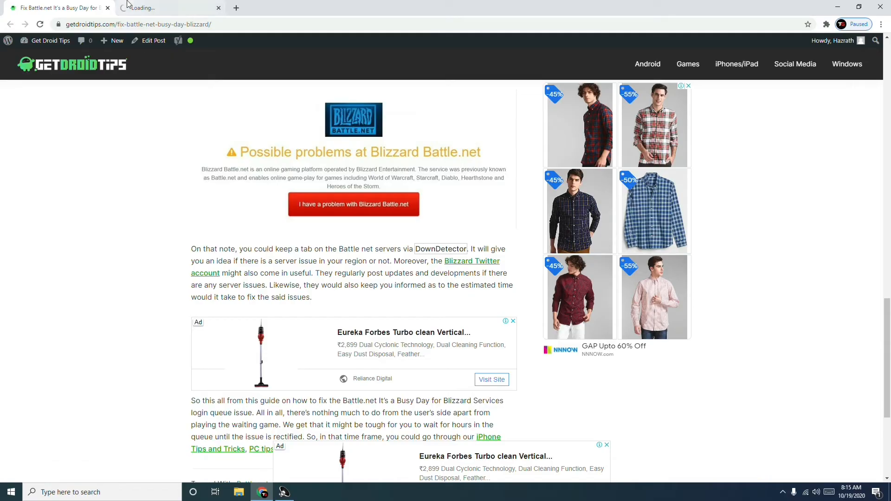
# Step: Accept the cookie notice (Agree and Access Site) on Downdetector's Battle.net status page
pyautogui.click(440, 249)
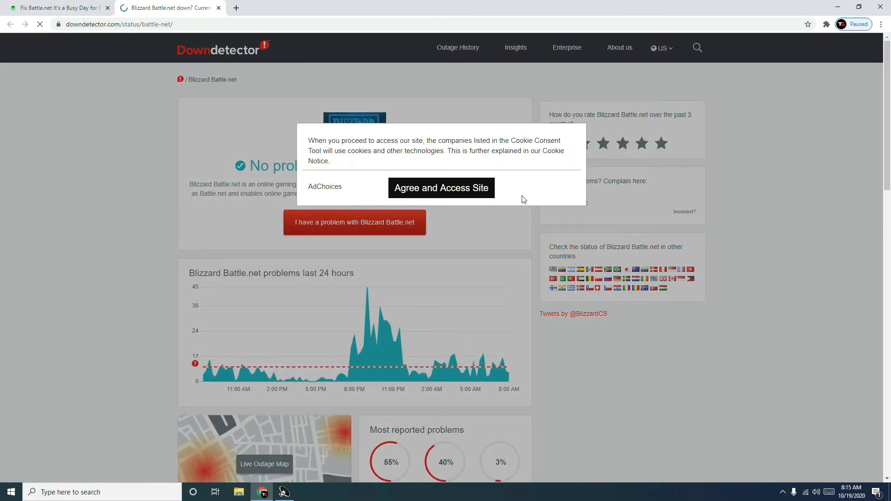
pyautogui.click(441, 187)
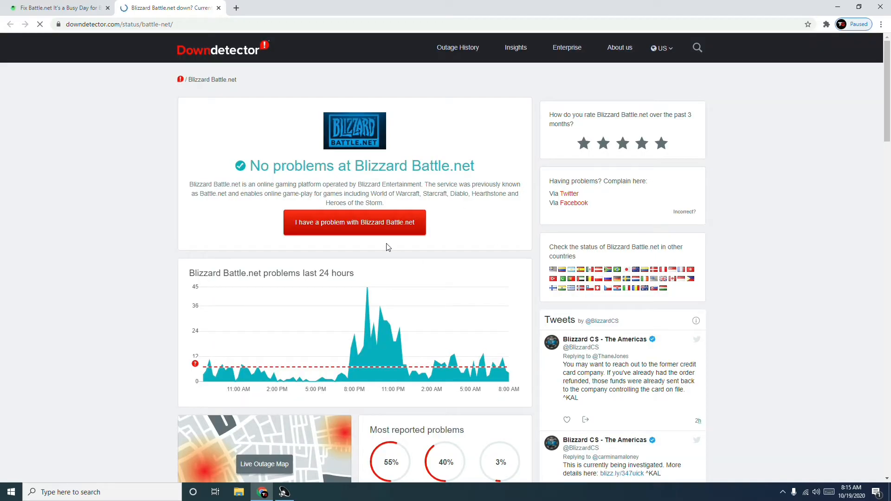
pyautogui.scroll(-3)
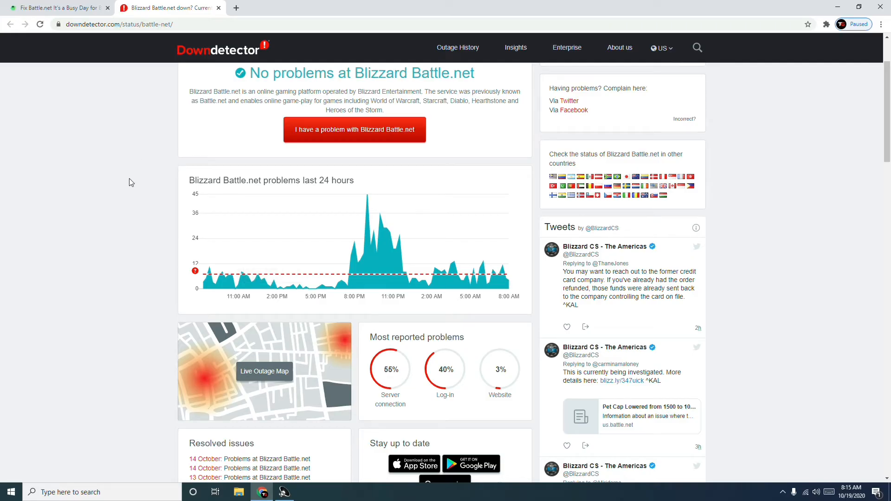
# Step: From the article, open the Blizzard Twitter account link in a new tab and switch to it
pyautogui.click(57, 7)
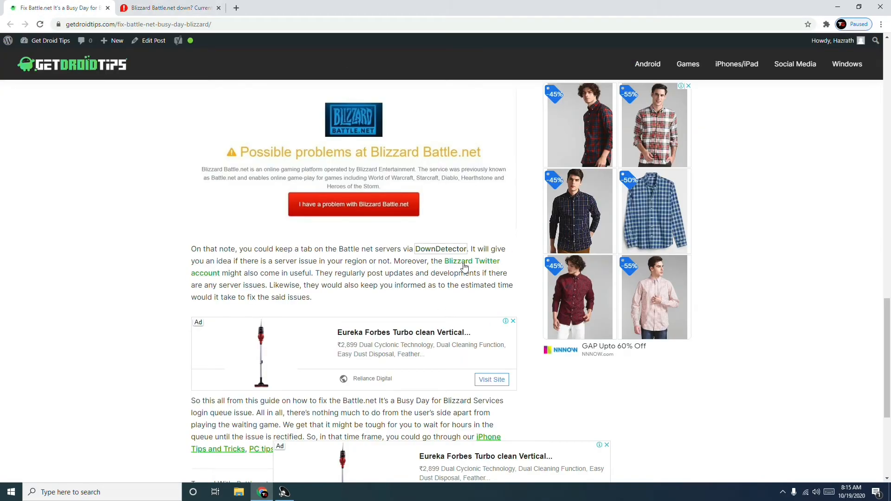
pyautogui.rightClick(458, 261)
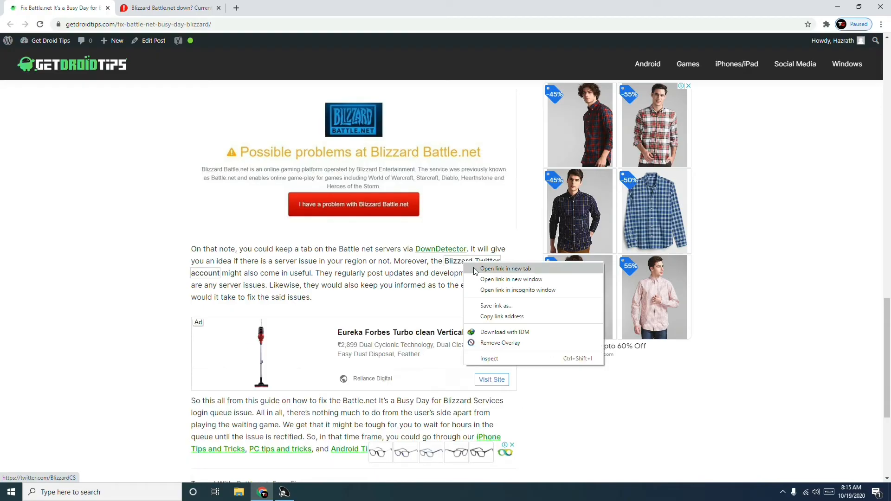
pyautogui.click(503, 268)
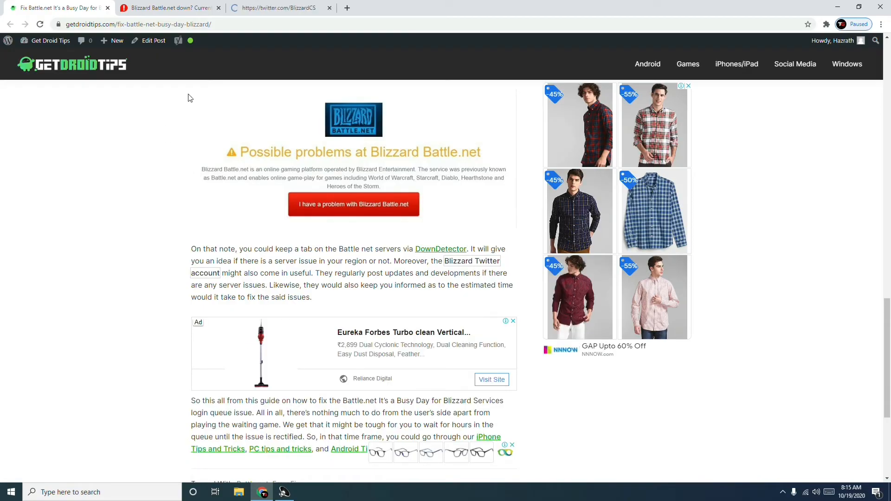
pyautogui.click(278, 7)
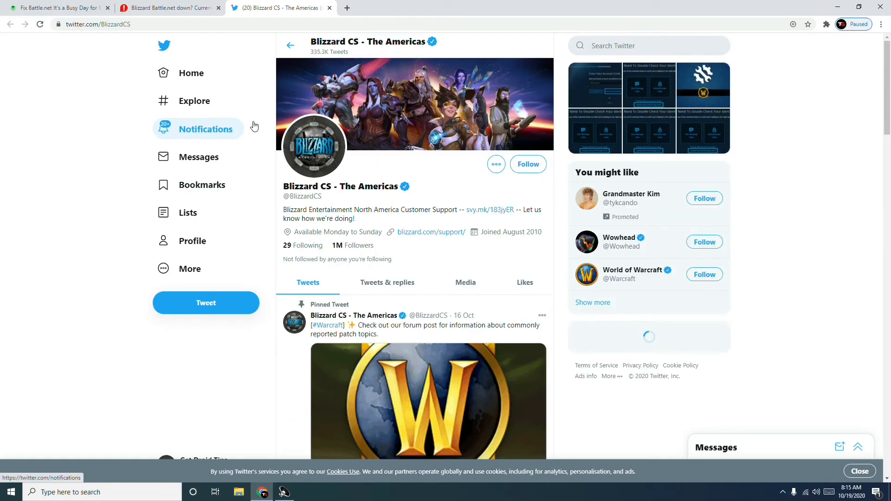
# Step: Browse the recent tweets on the Blizzard CS - The Americas profile
pyautogui.scroll(-3)
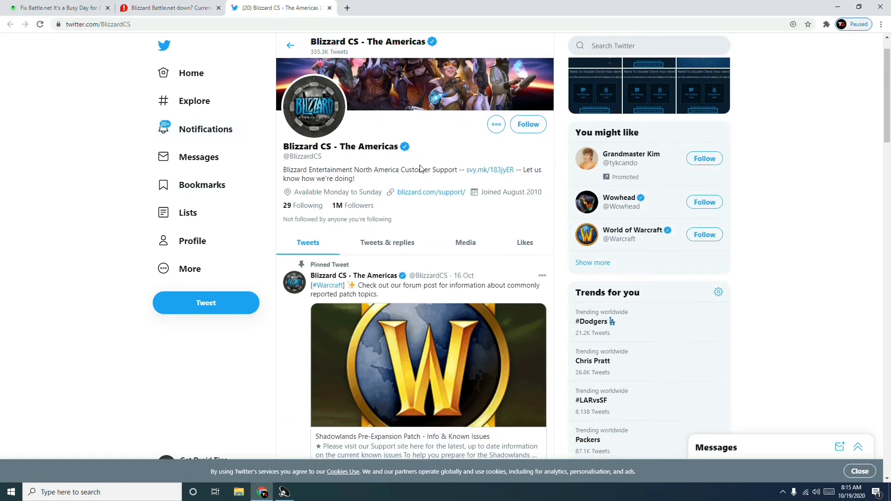
pyautogui.scroll(-3)
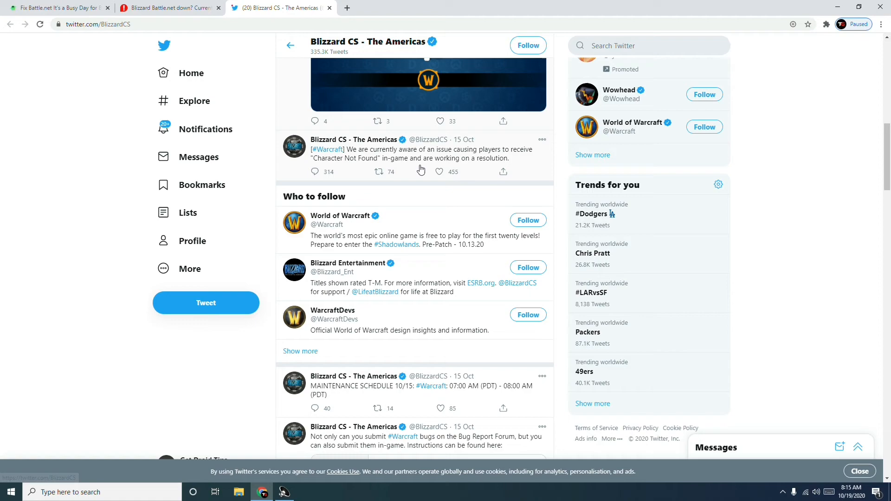
pyautogui.scroll(-3)
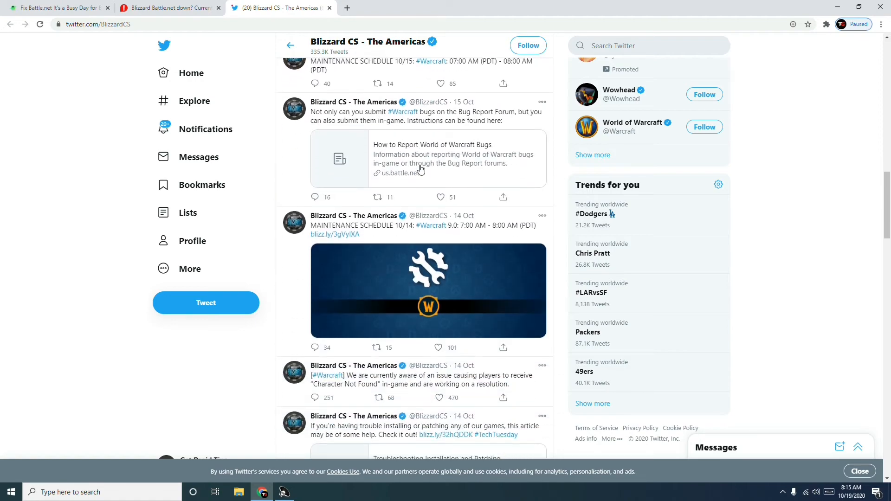
pyautogui.scroll(3)
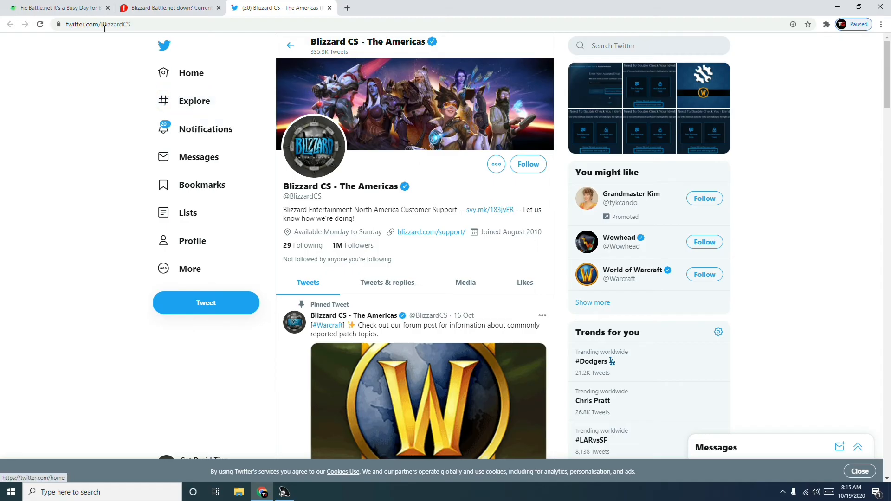
# Step: Return to the GetDroidTips article and scroll back to its top
pyautogui.click(56, 7)
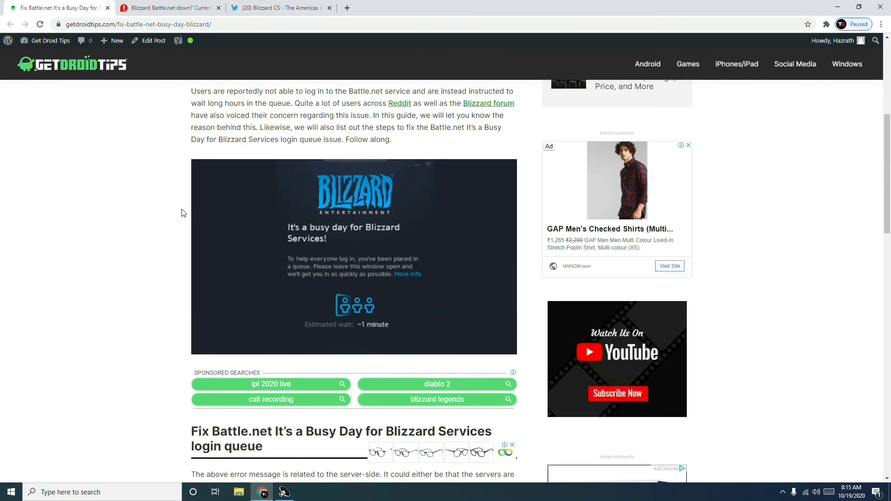
pyautogui.scroll(3)
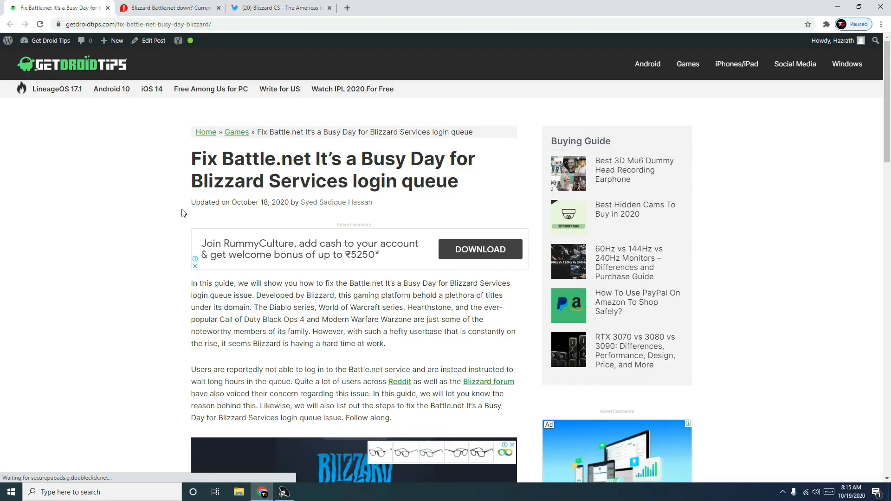